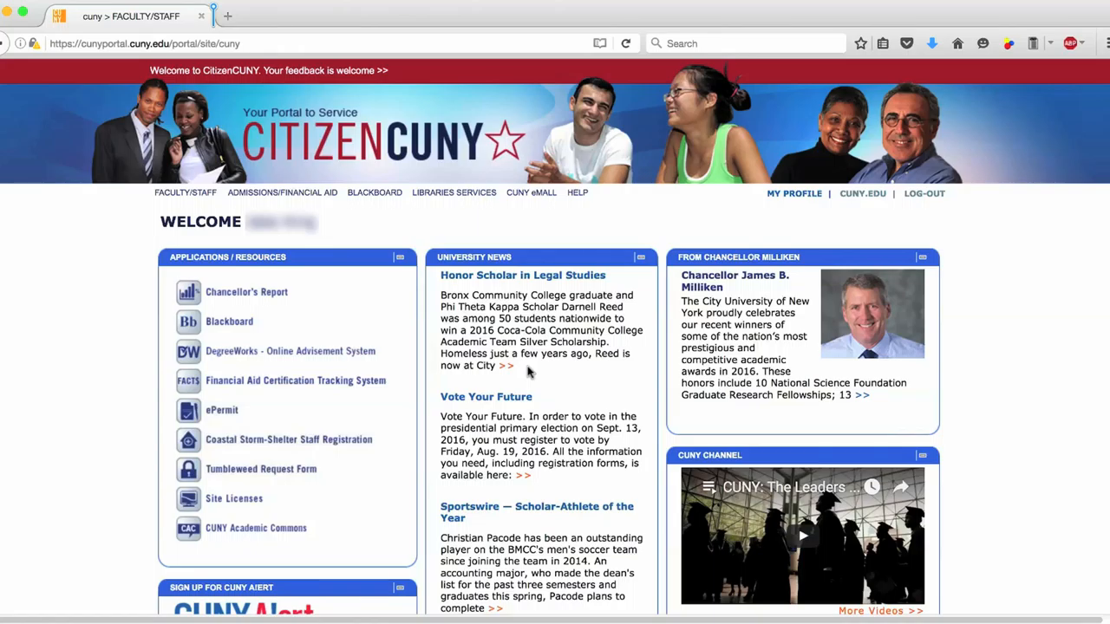
pyautogui.moveTo(252, 328)
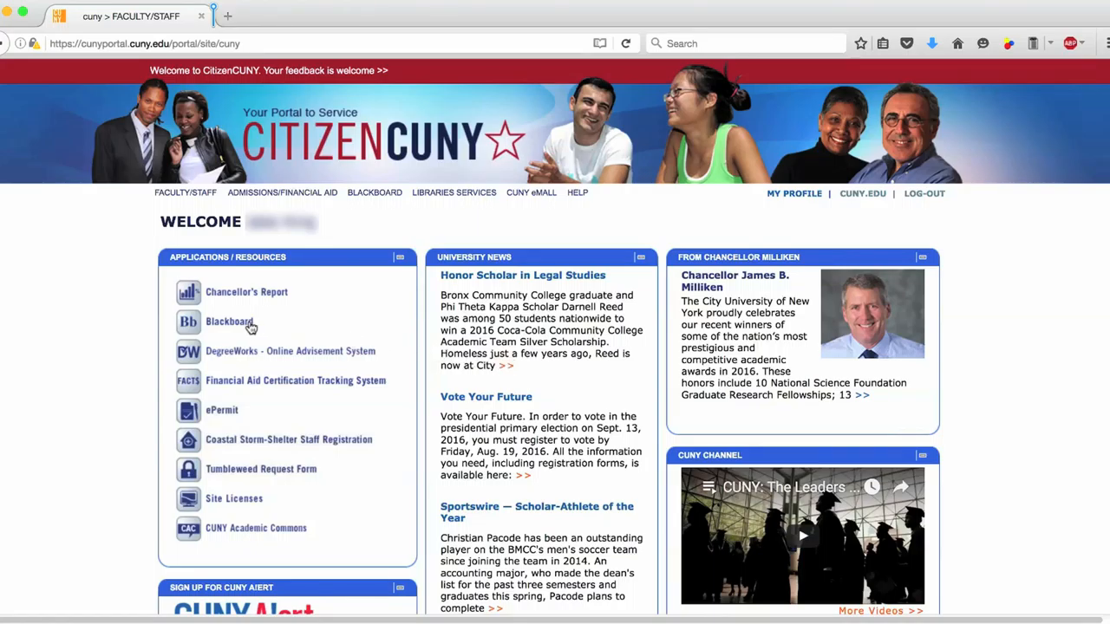
# Launch Blackboard from the CUNYportal Applications/Resources list in a new tab.
pyautogui.click(228, 320)
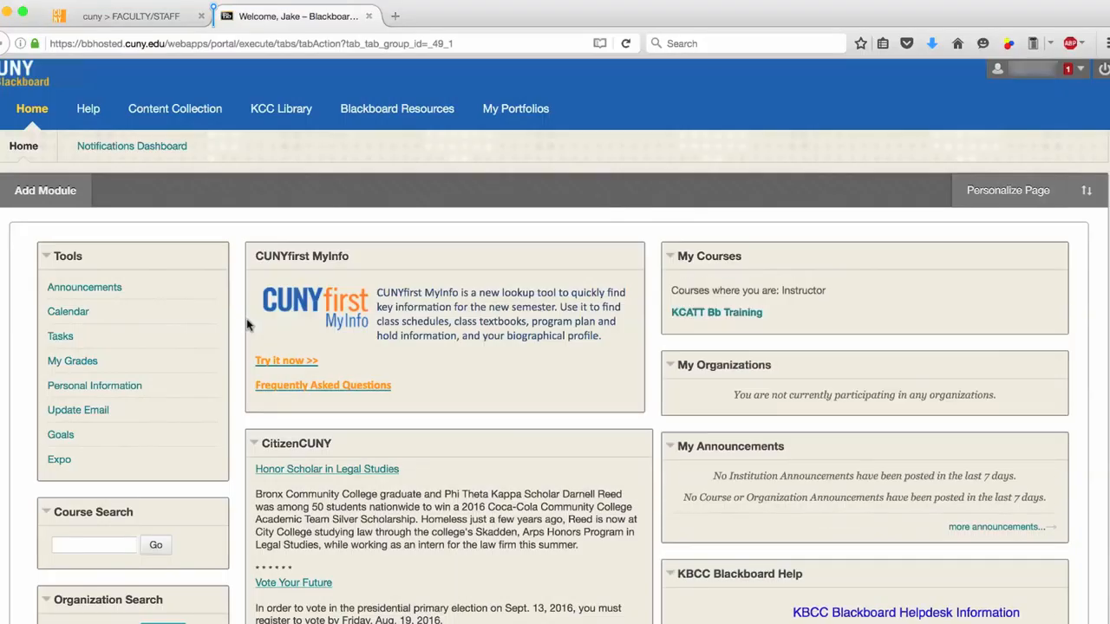
pyautogui.moveTo(645, 310)
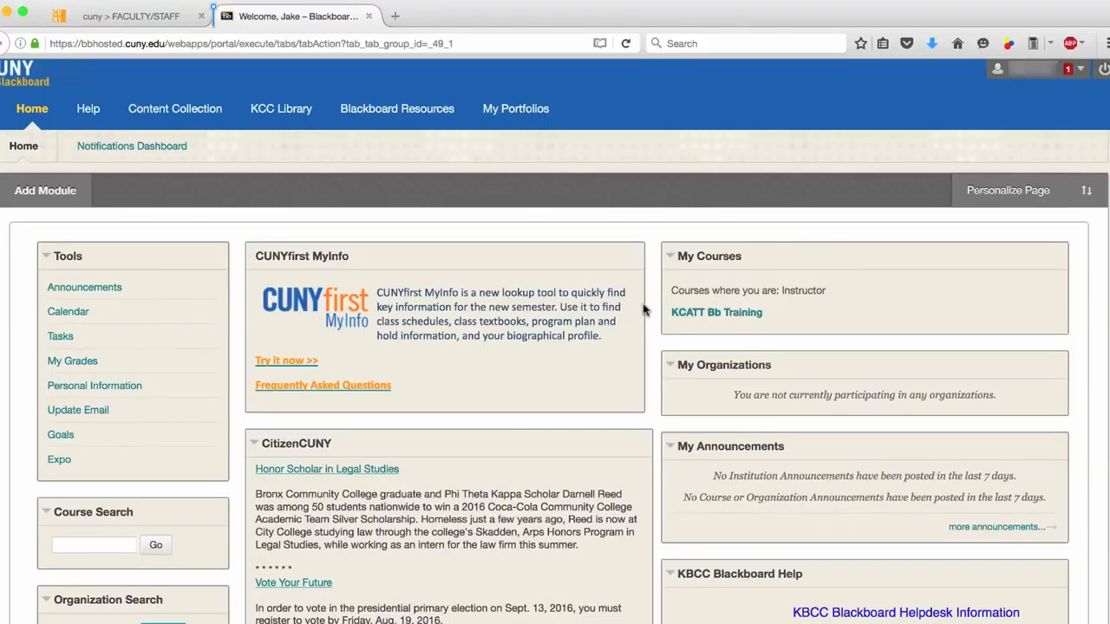
# Enter the KCATT Bb Training course from My Courses, landing on Announcements.
pyautogui.click(717, 313)
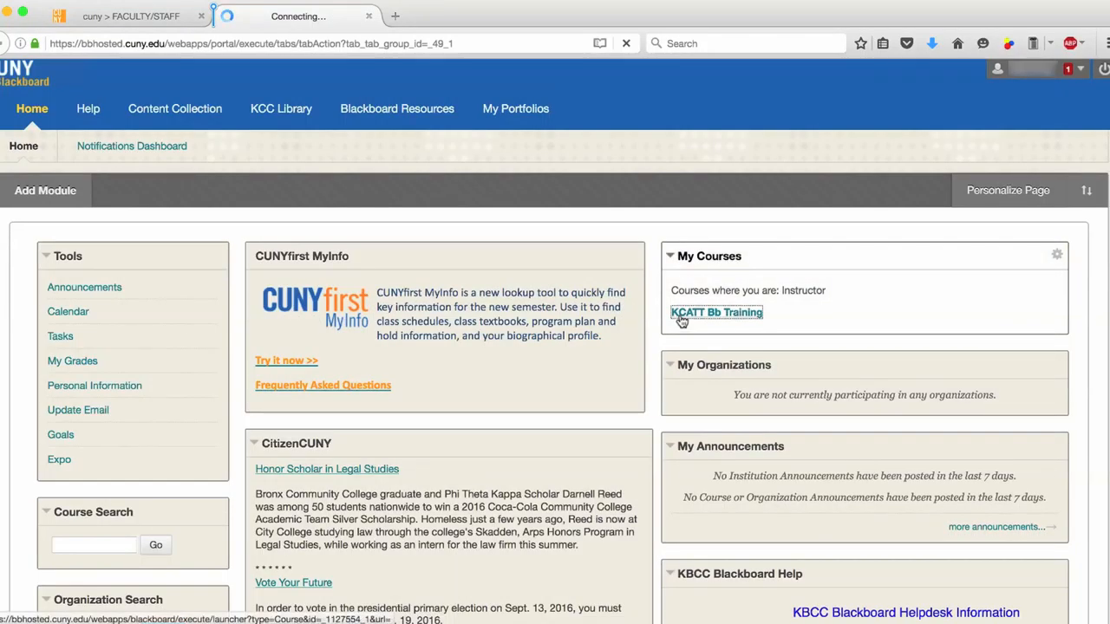
pyautogui.click(716, 312)
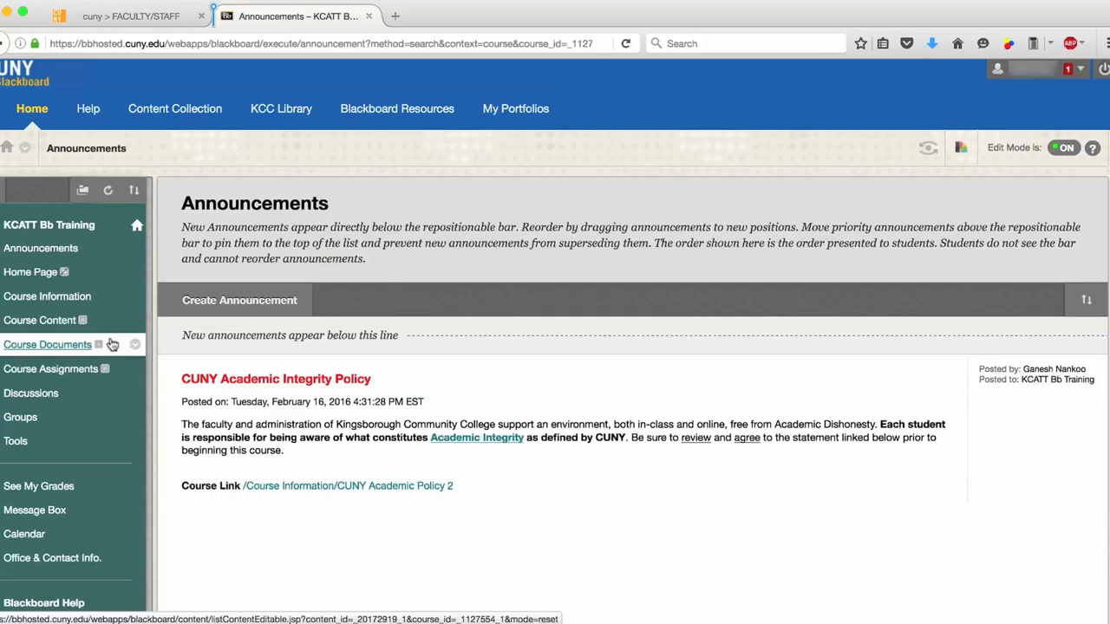
# Go to the empty Course Documents area and show the Build Content choices.
pyautogui.click(46, 344)
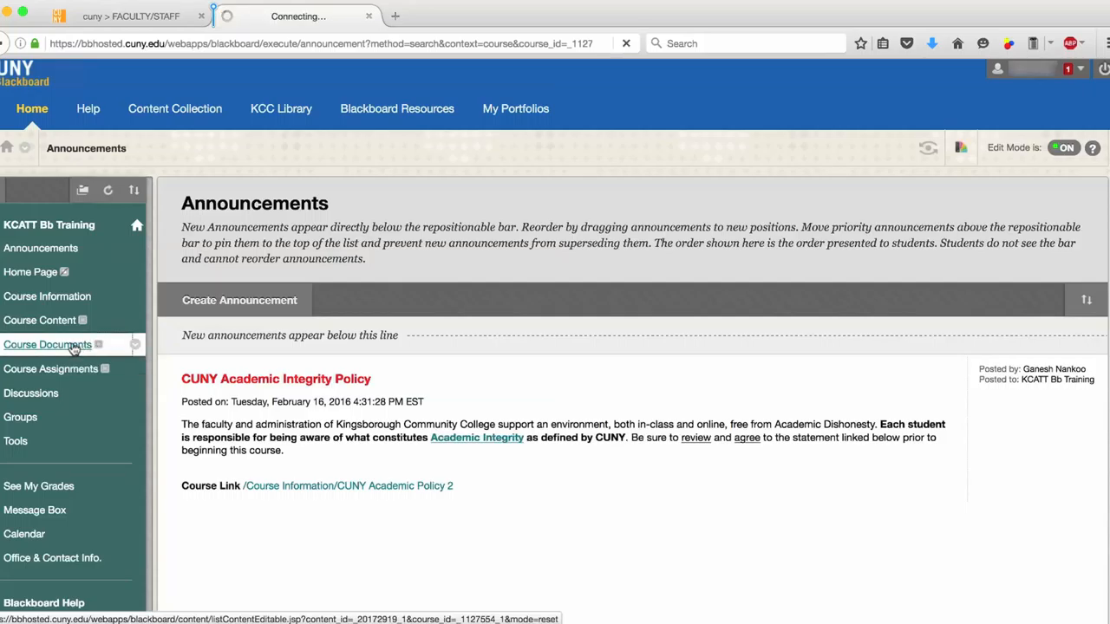
pyautogui.click(49, 344)
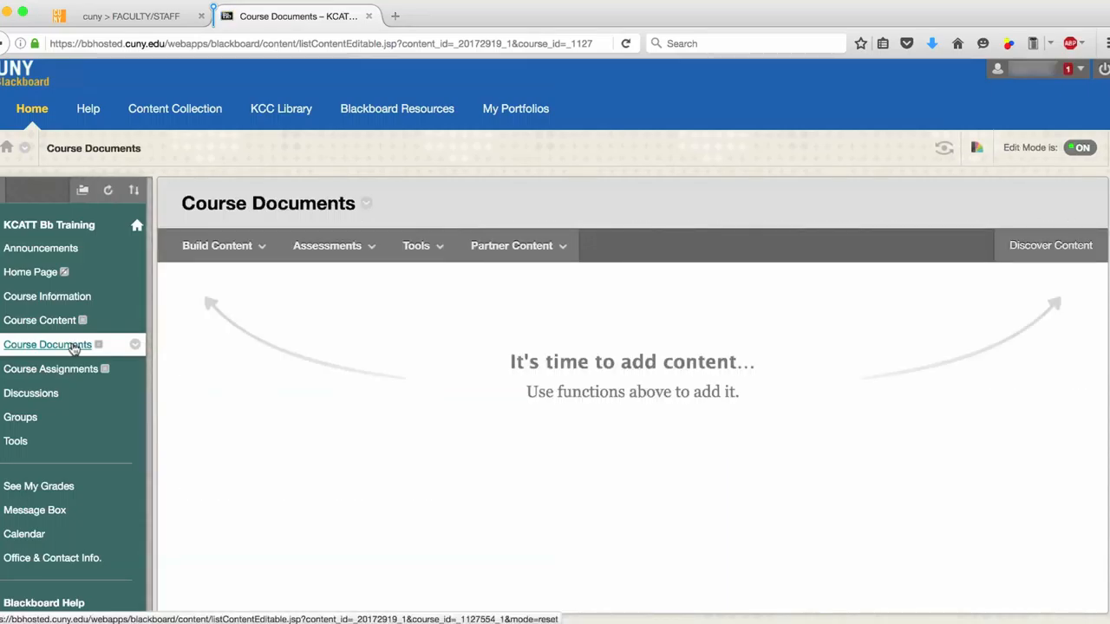
pyautogui.click(215, 246)
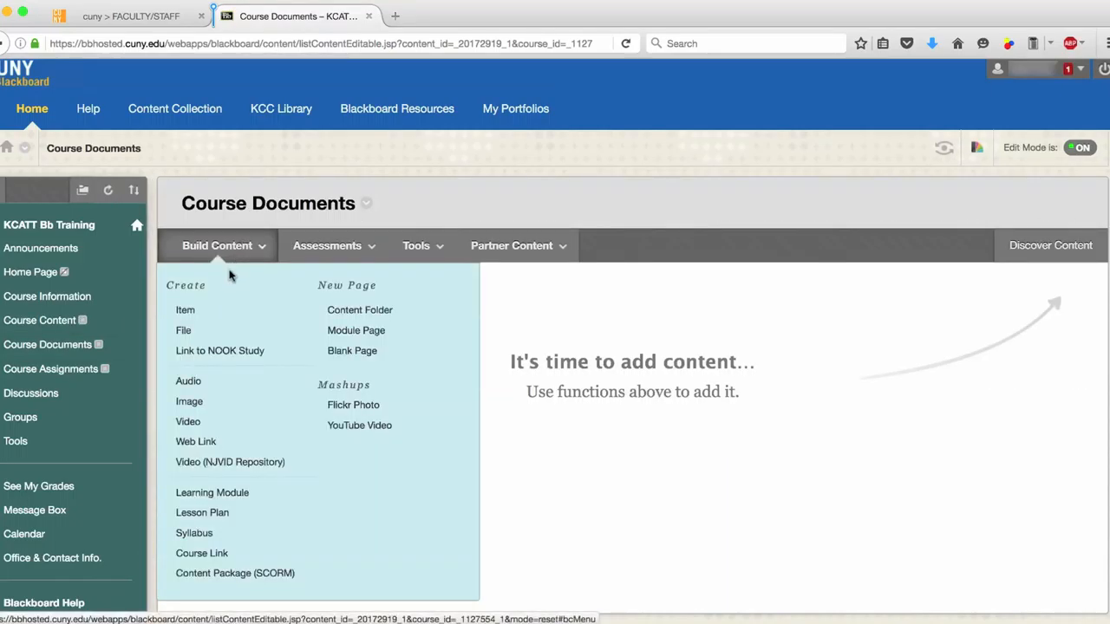
pyautogui.moveTo(184, 330)
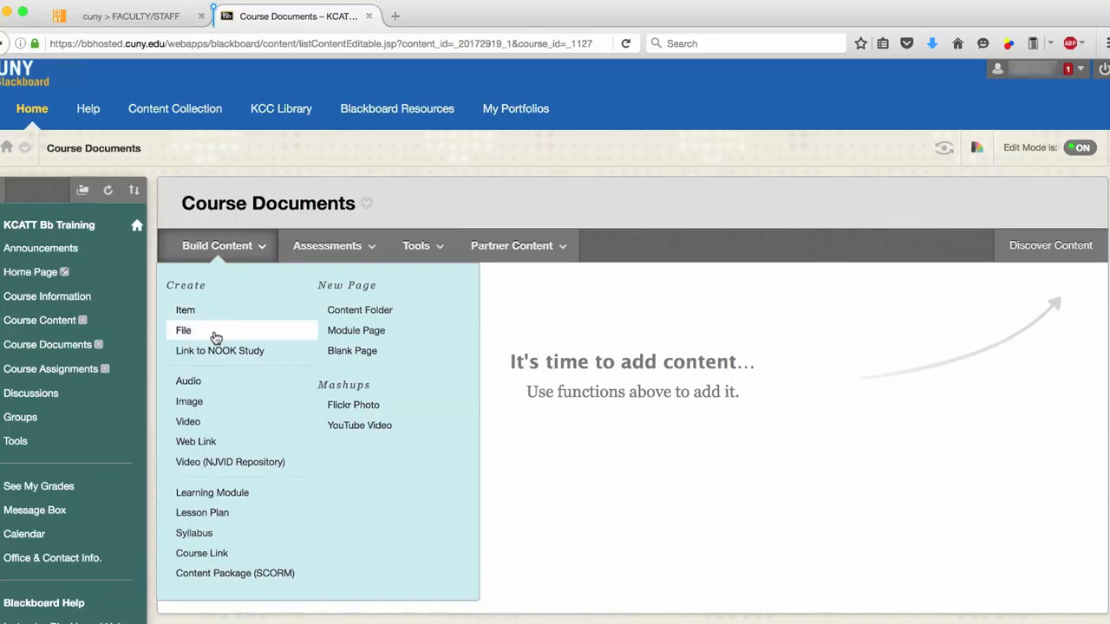
pyautogui.moveTo(183, 309)
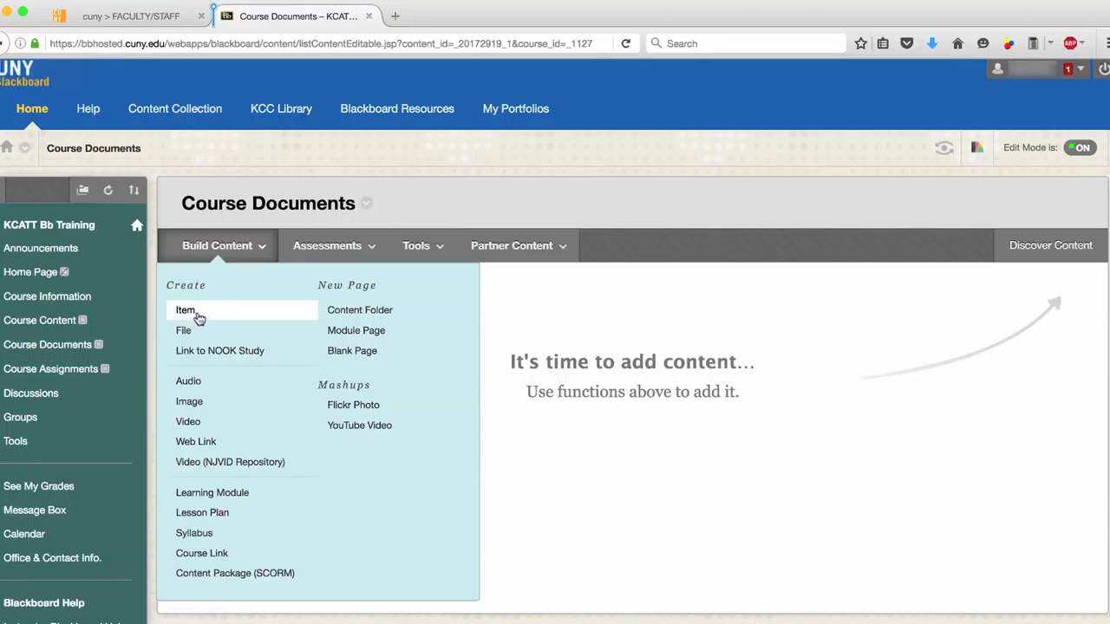
pyautogui.moveTo(215, 316)
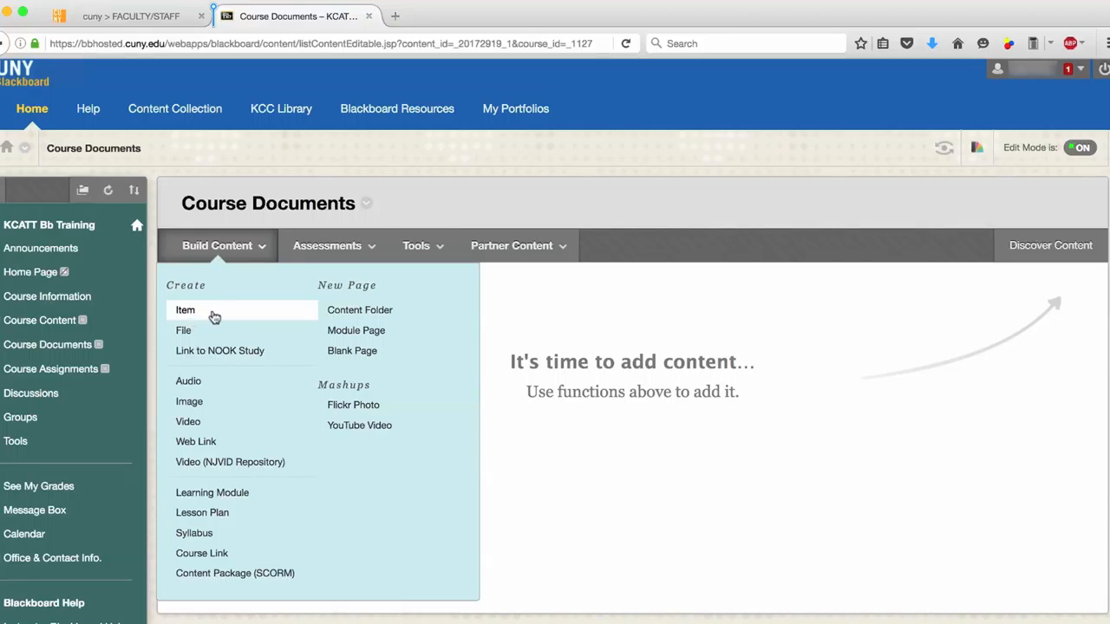
# Create a new Item named 'Class Presentation 1' with description 'This is our first class presentation.'.
pyautogui.click(184, 309)
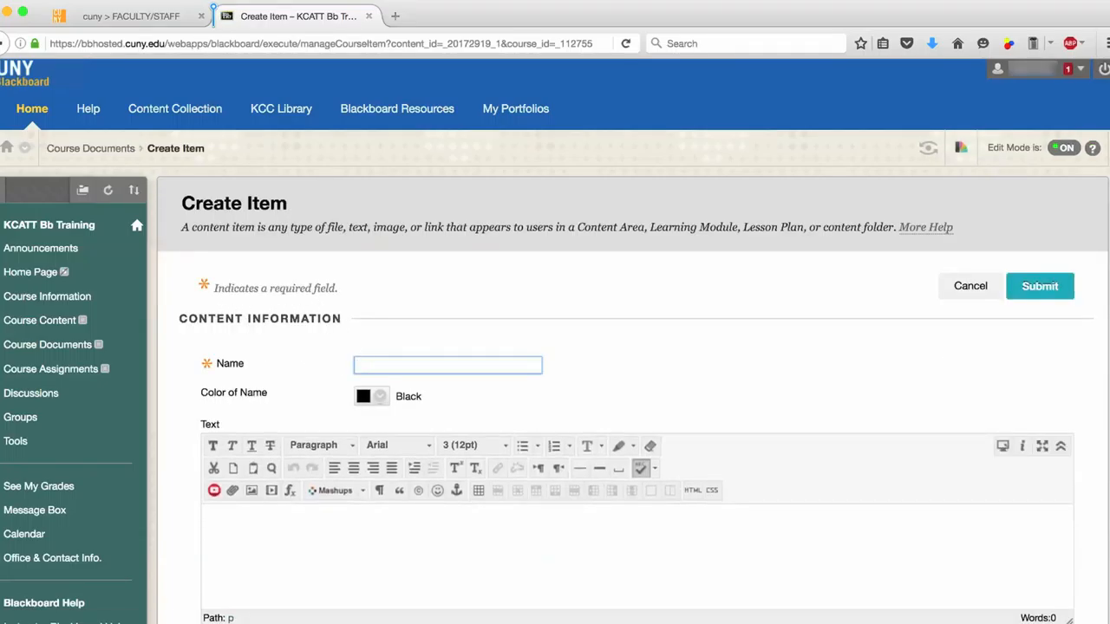
pyautogui.write('Class Presentation 1')
pyautogui.click(637, 557)
pyautogui.write('This is our first class presentation.')
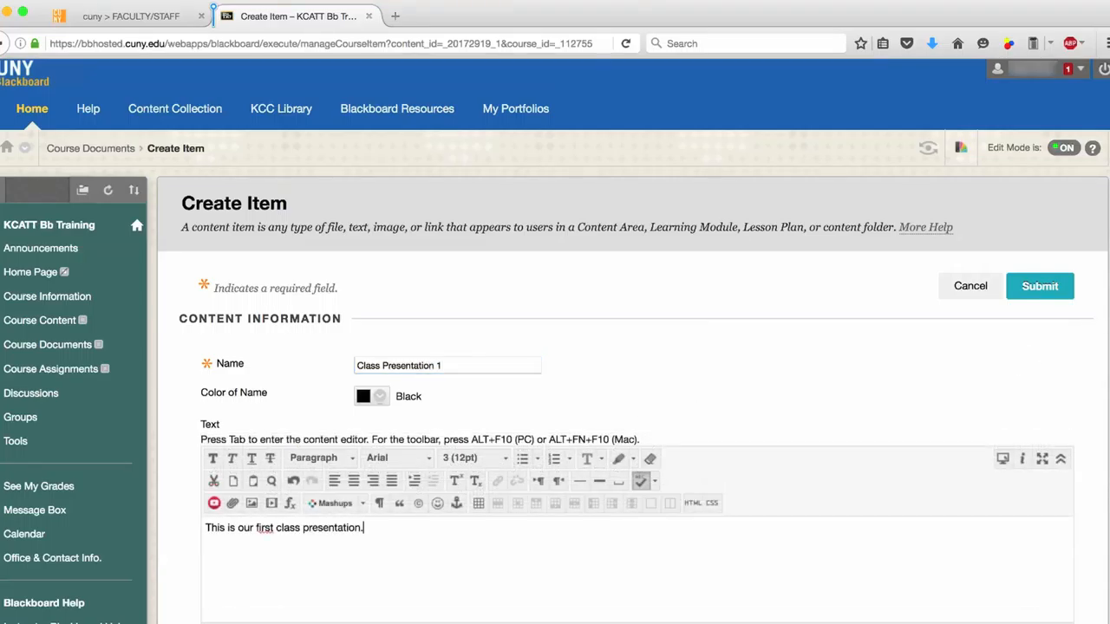
# Attach Presentation1.pptx and Presentation1.pdf from the computer to the item.
pyautogui.scroll(-3)
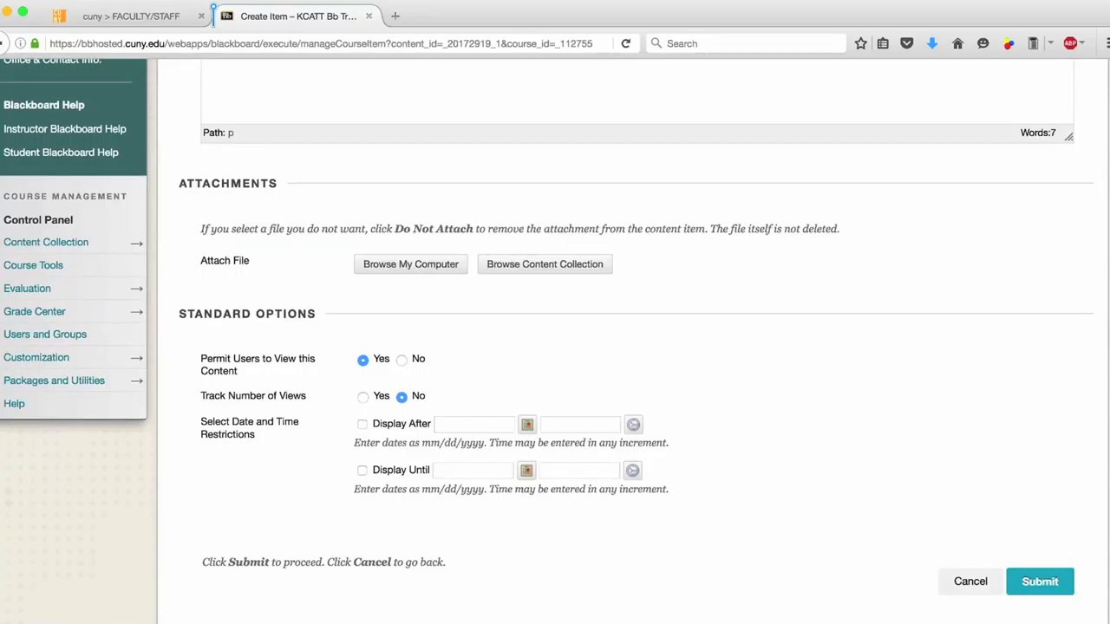
pyautogui.moveTo(438, 275)
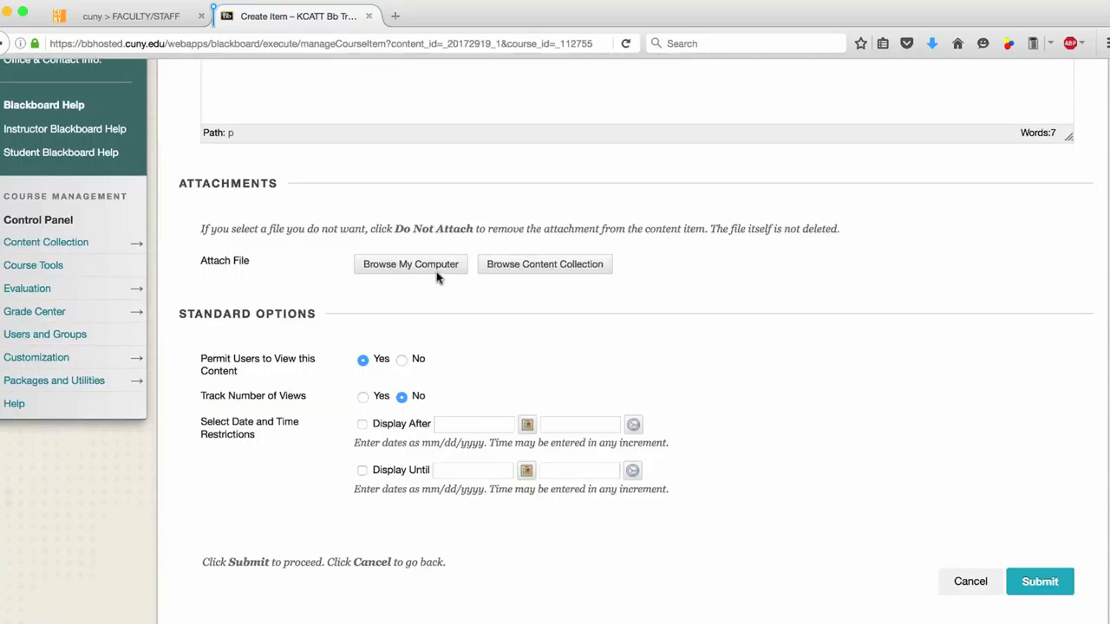
pyautogui.click(410, 264)
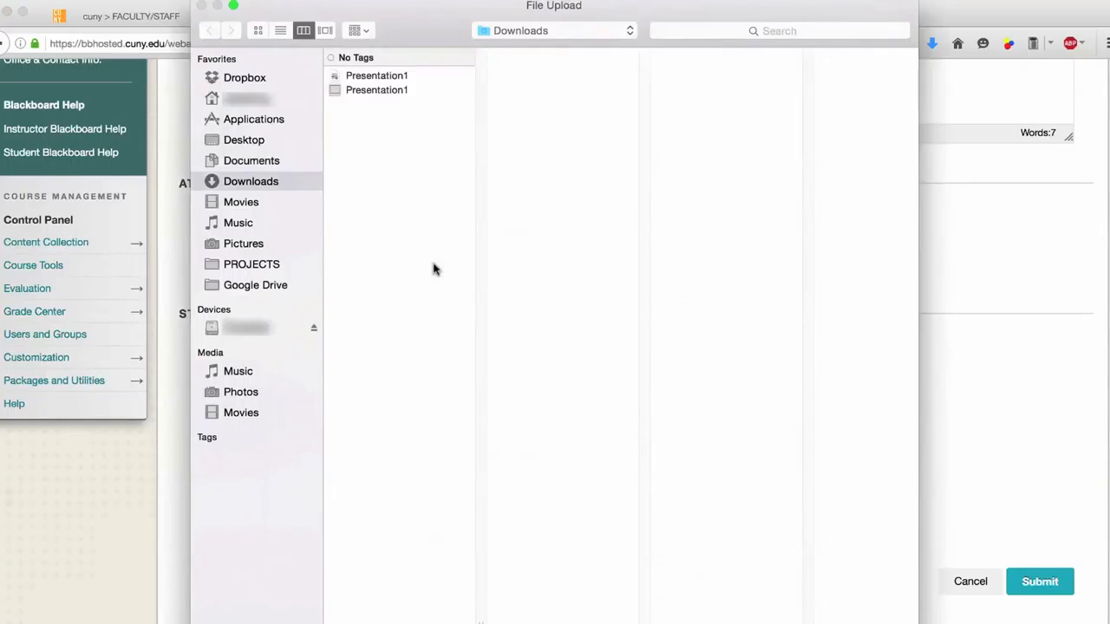
pyautogui.moveTo(408, 97)
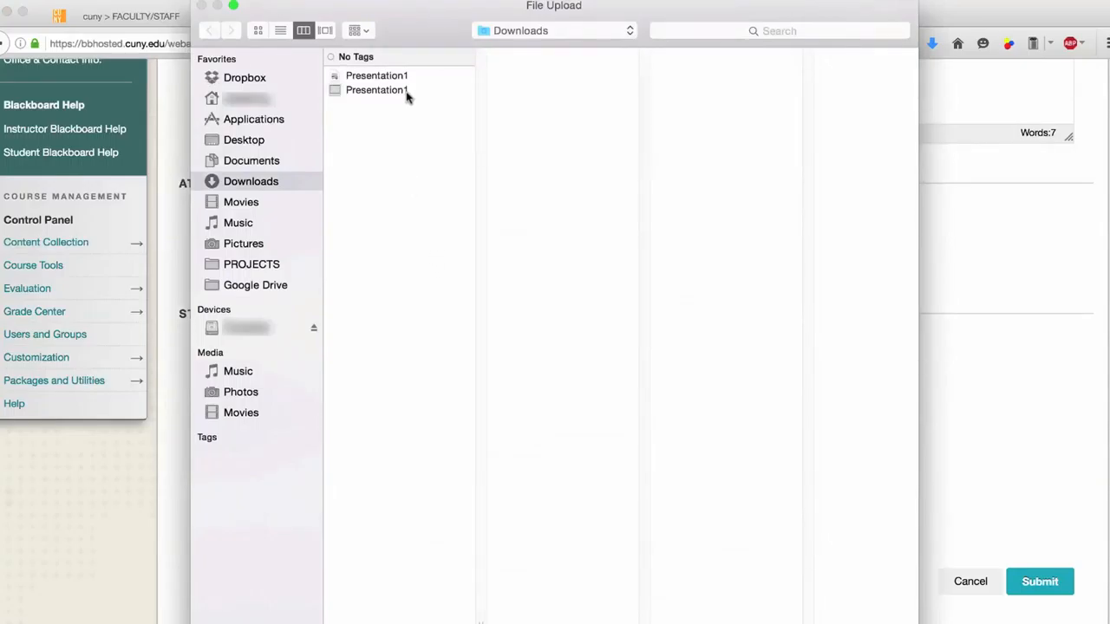
pyautogui.click(376, 90)
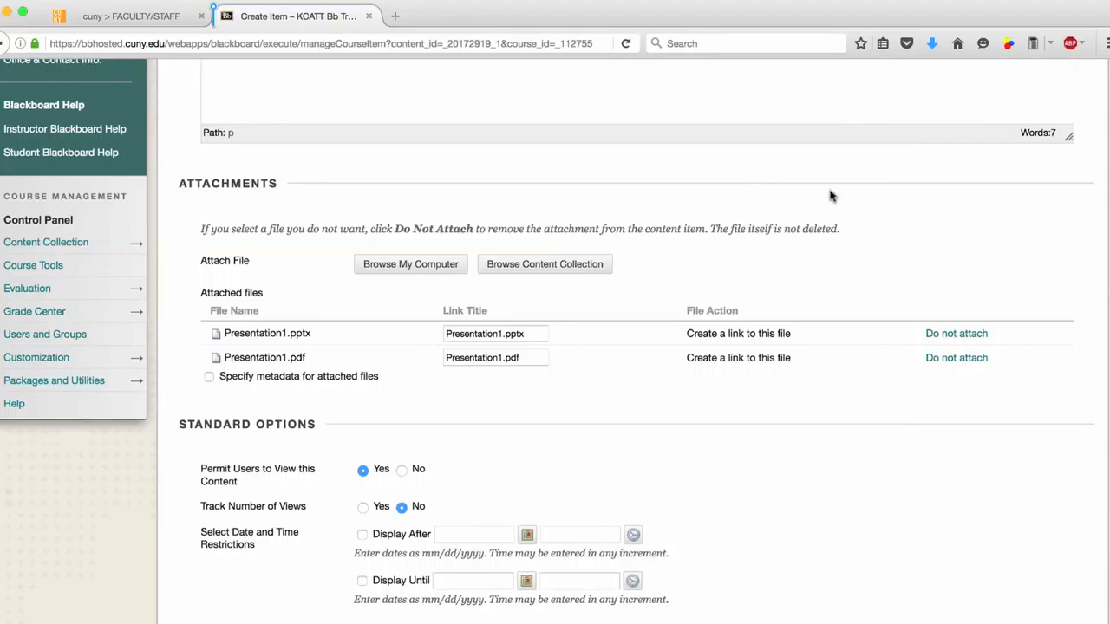
# Submit the Class Presentation 1 item so it appears in Course Documents.
pyautogui.scroll(-3)
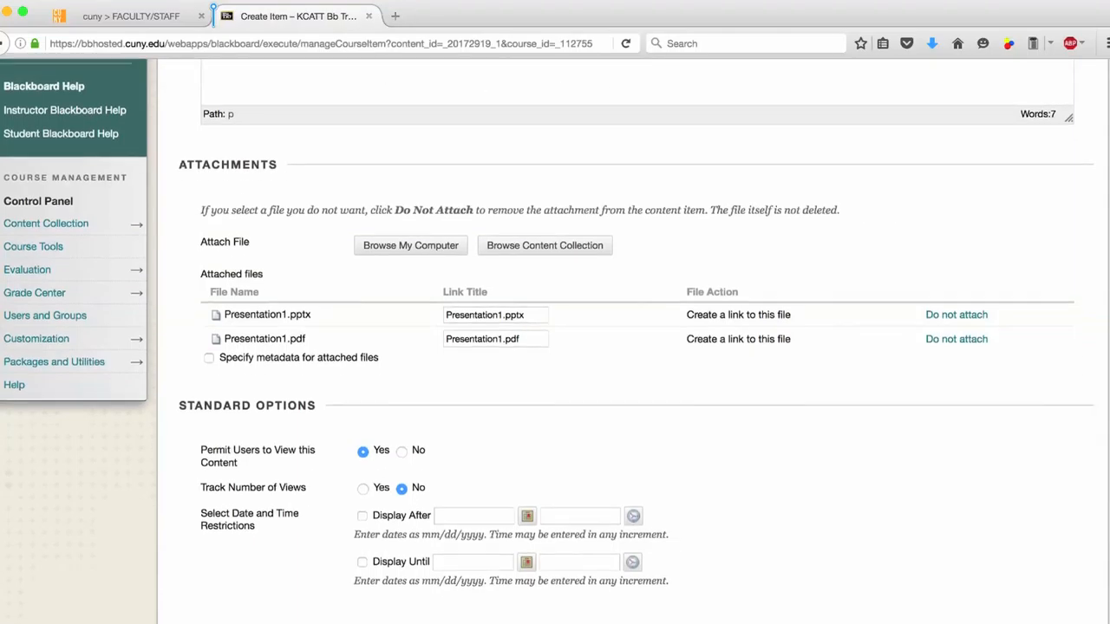
pyautogui.click(1040, 581)
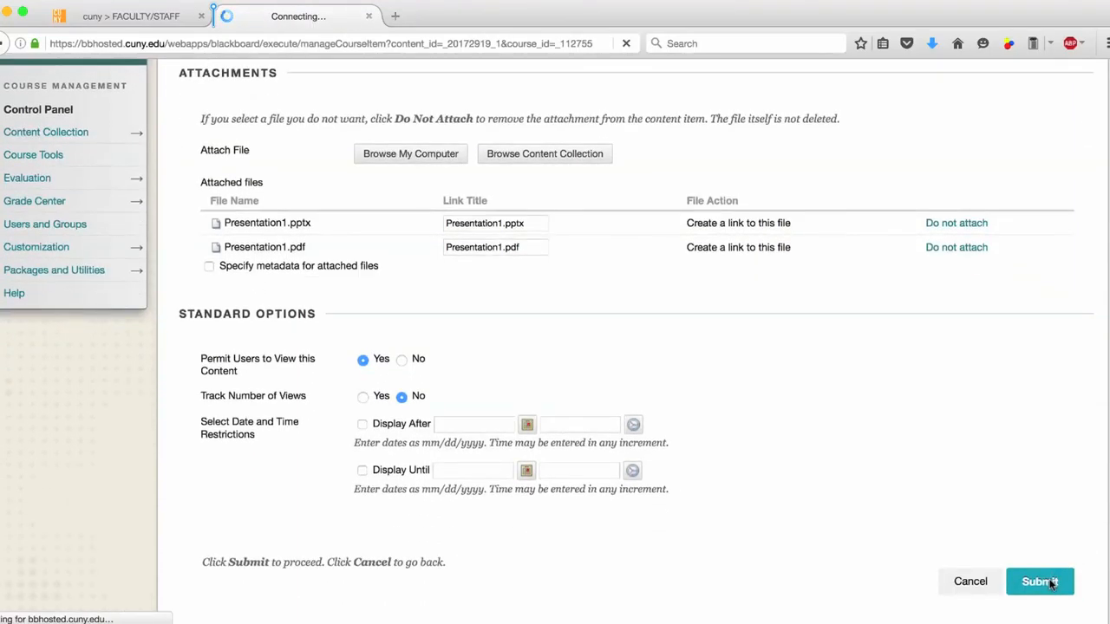
pyautogui.click(1041, 581)
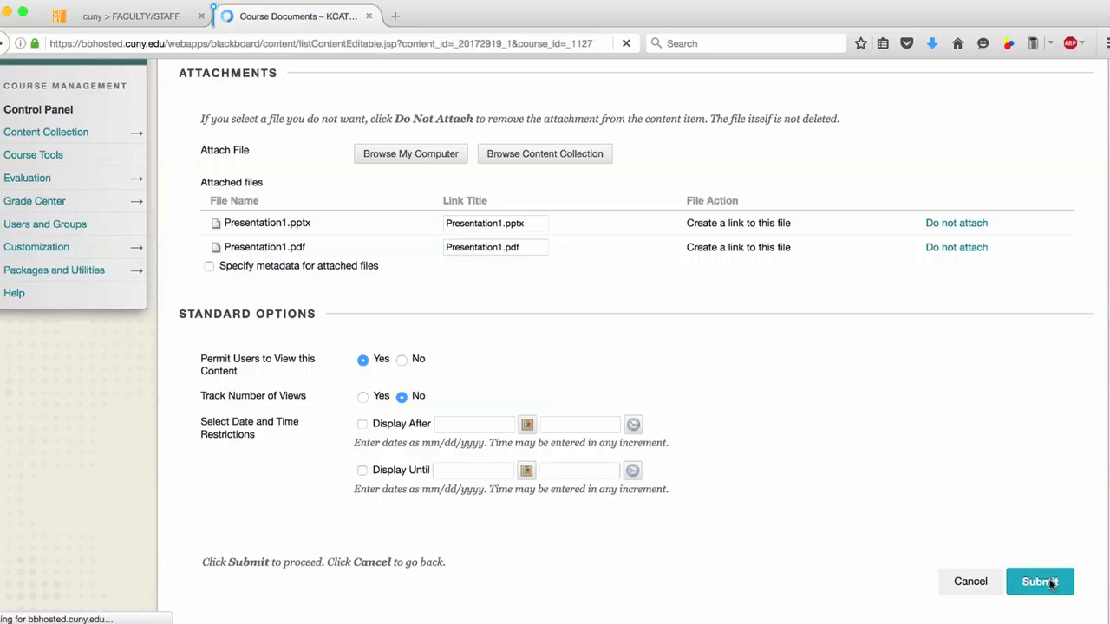
pyautogui.click(1041, 581)
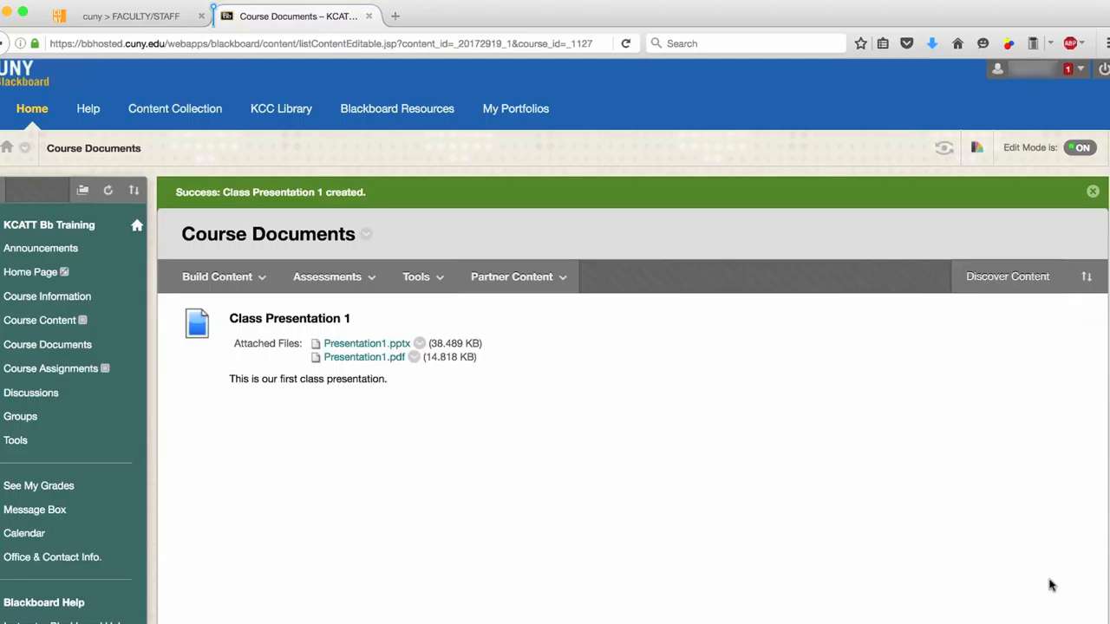
pyautogui.moveTo(607, 459)
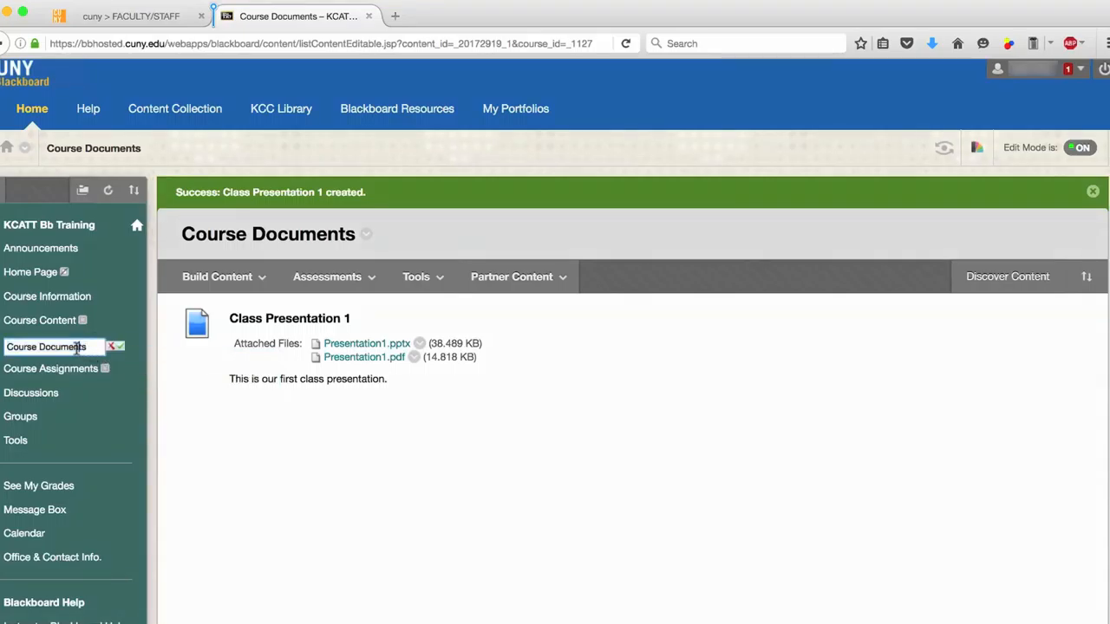
# Begin renaming the Course Documents menu link, entering 'Course P' as the new name.
pyautogui.write('Course P')
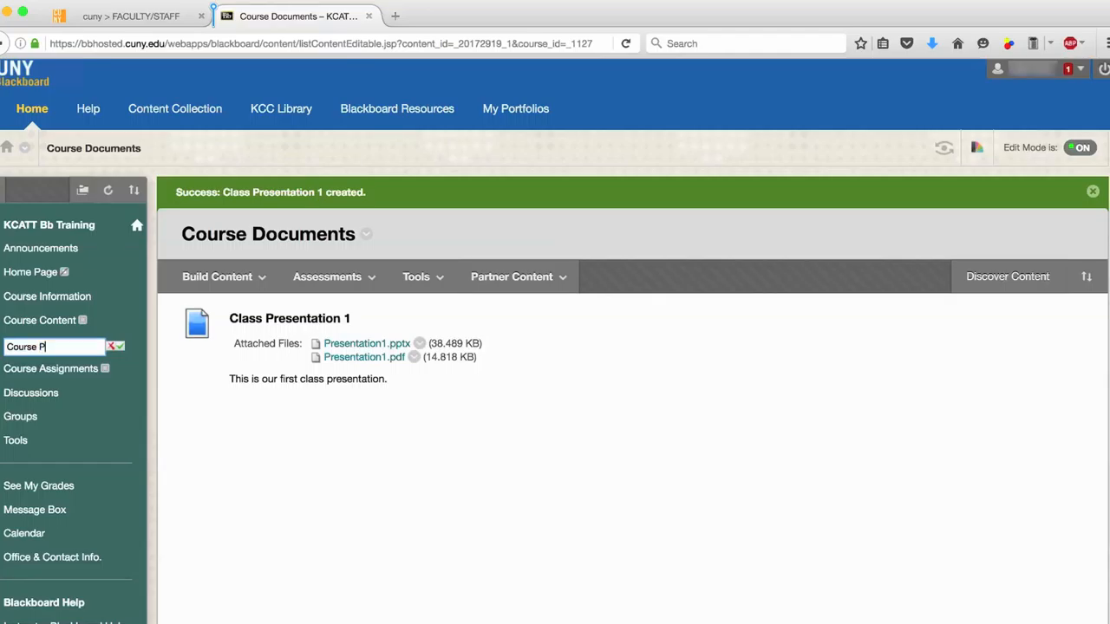